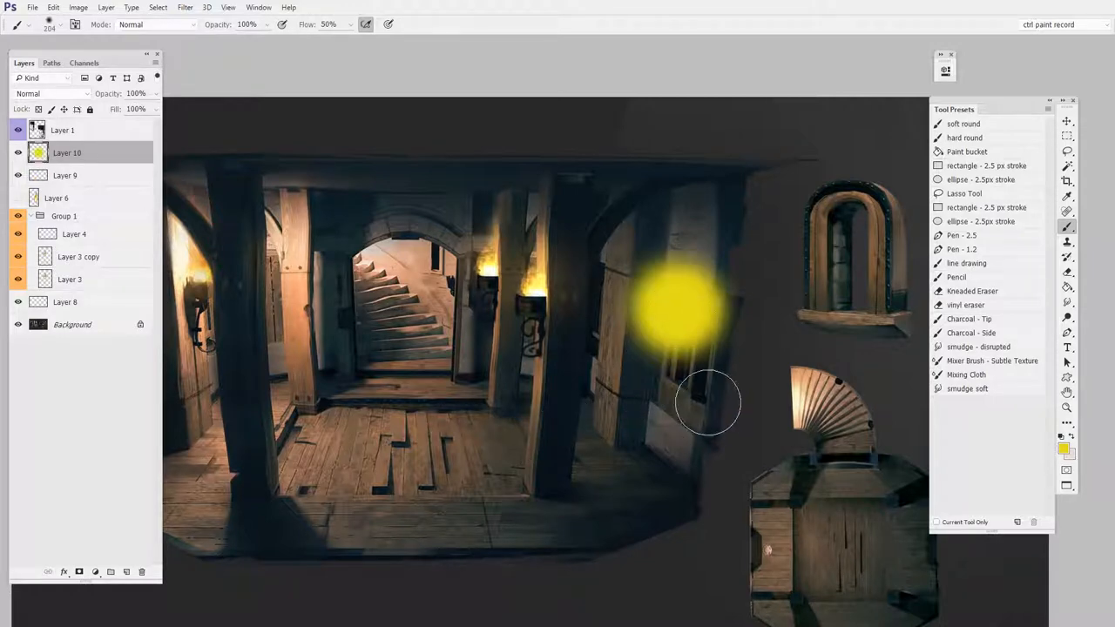
- Choose a dark orange-brown foreground colour and give Layer 10 Linear Dodge (Add) blending
left_click(48, 94)
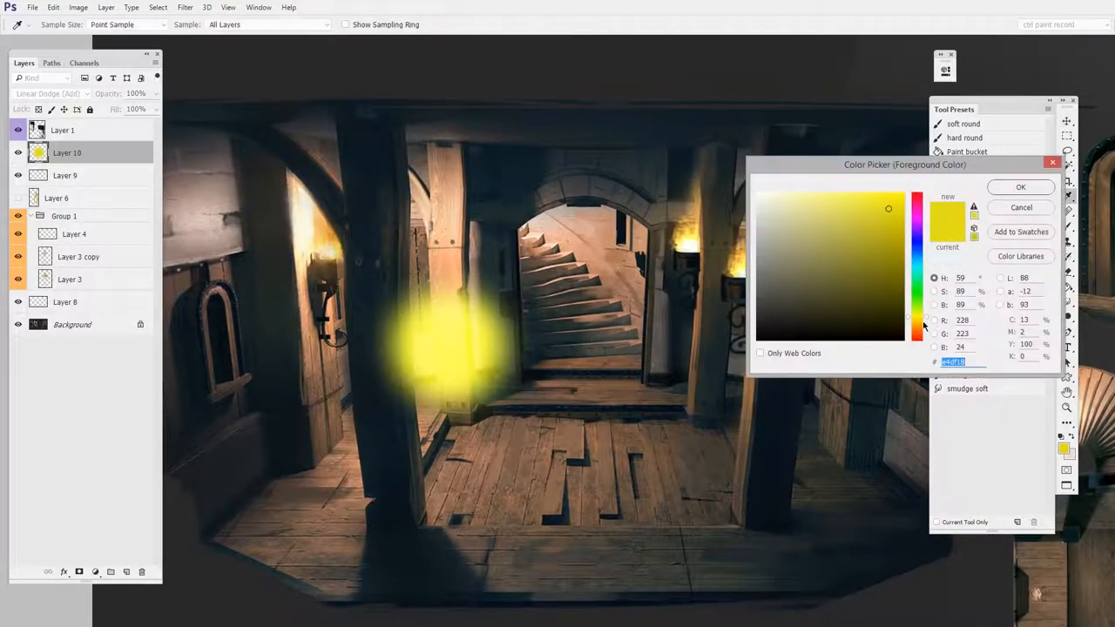
left_click(898, 292)
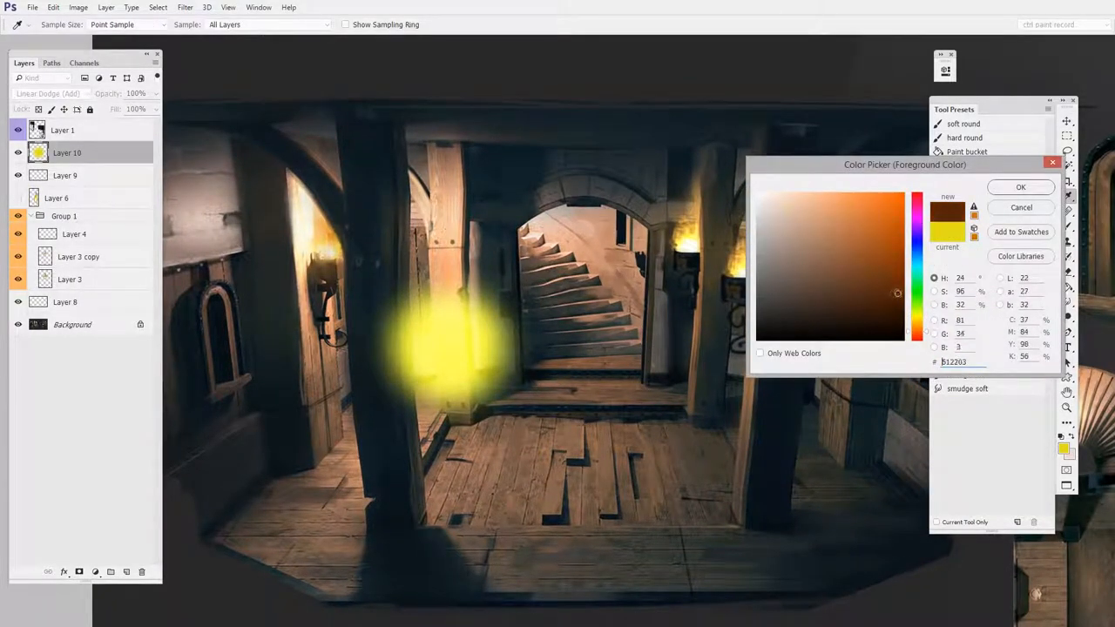
left_click(1021, 187)
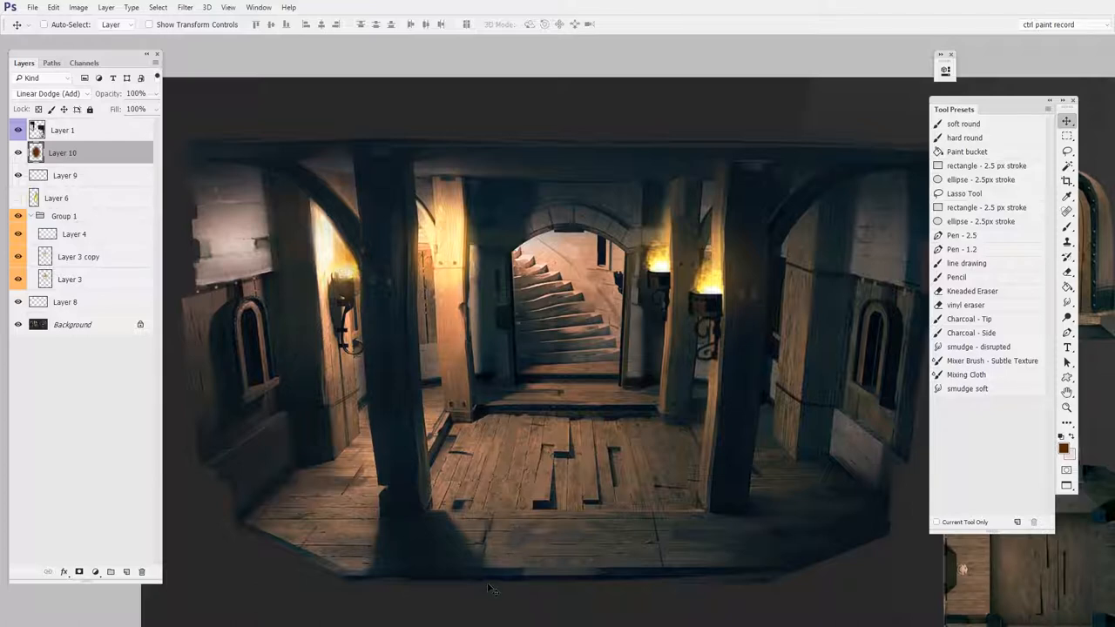
- Paint a dark brown blob beside the central arch and build it into a glowing orange flame
left_click(49, 94)
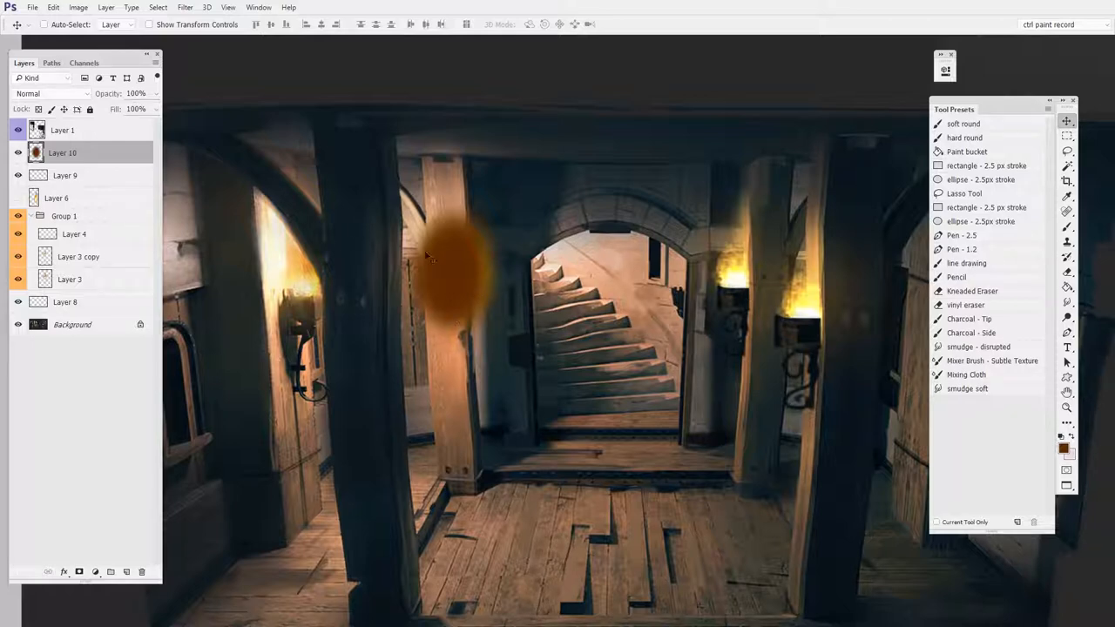
left_click(141, 572)
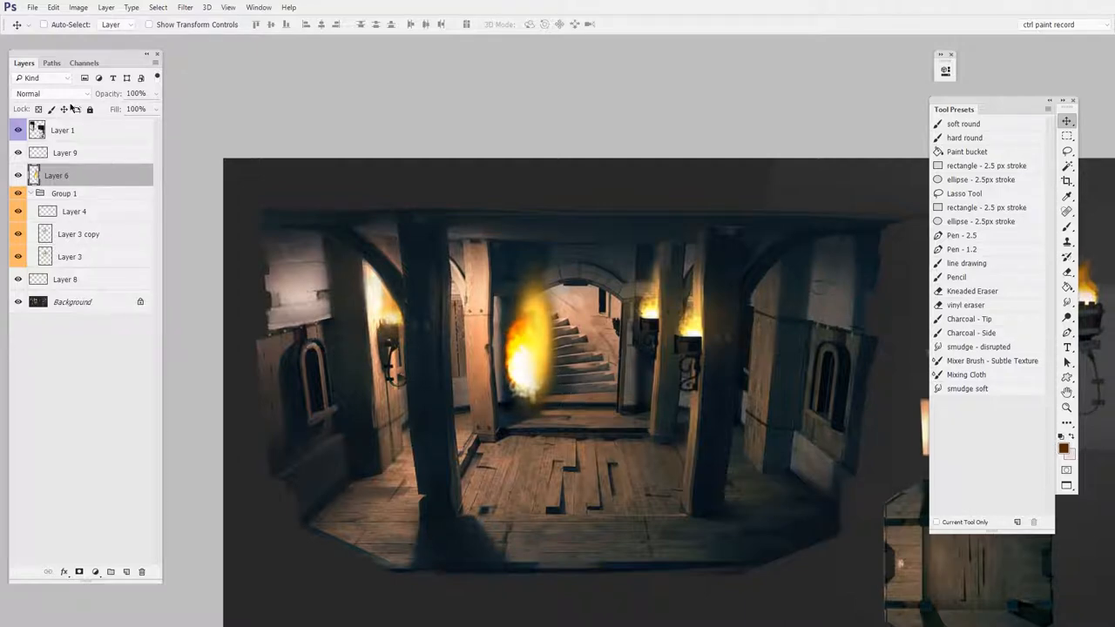
- Return the flame layer to Normal blending before painting the dark orange blob near the top
left_click(48, 94)
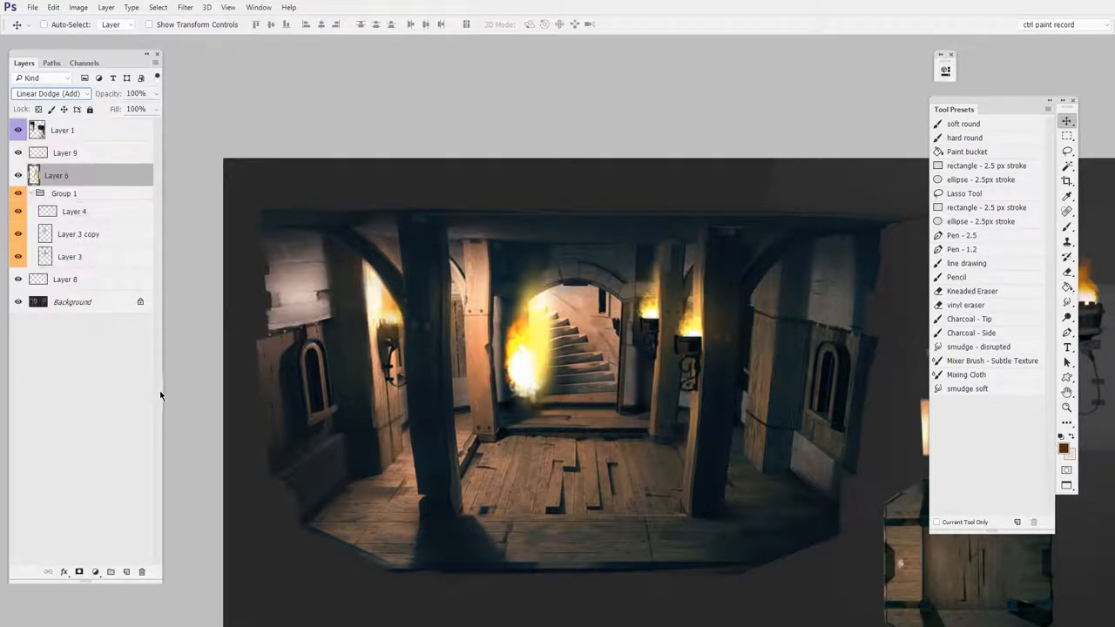
left_click(49, 94)
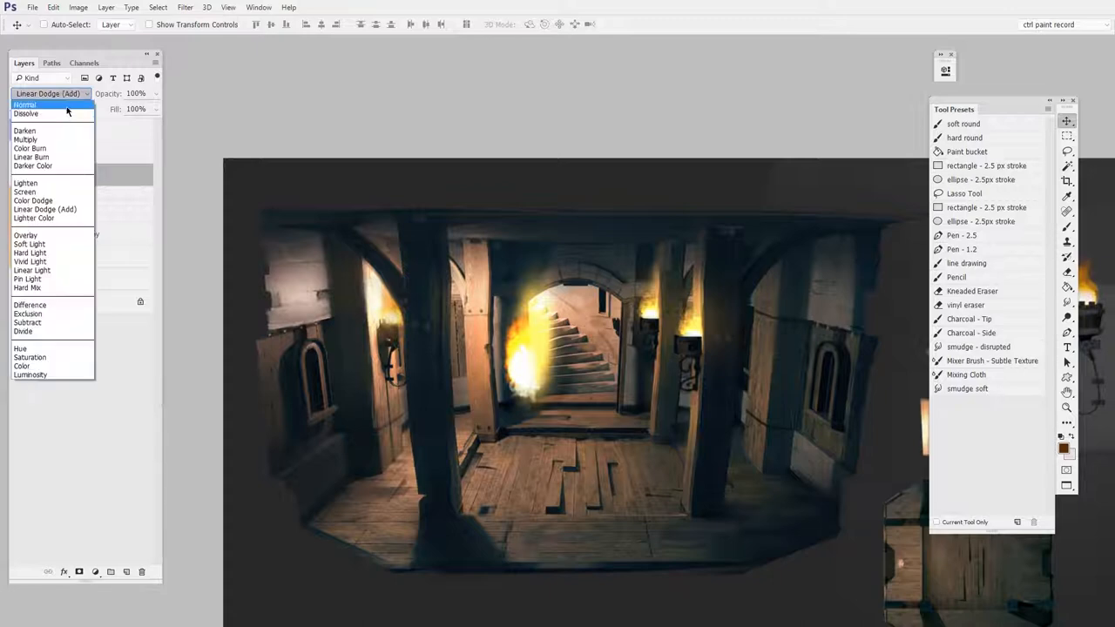
left_click(24, 105)
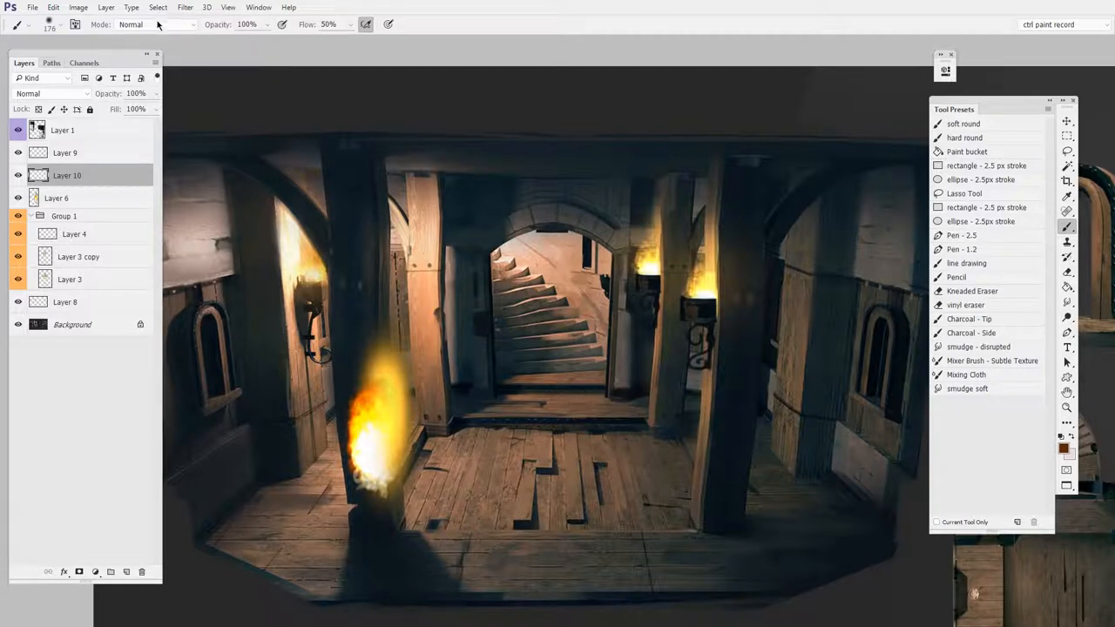
mouse_move(157, 24)
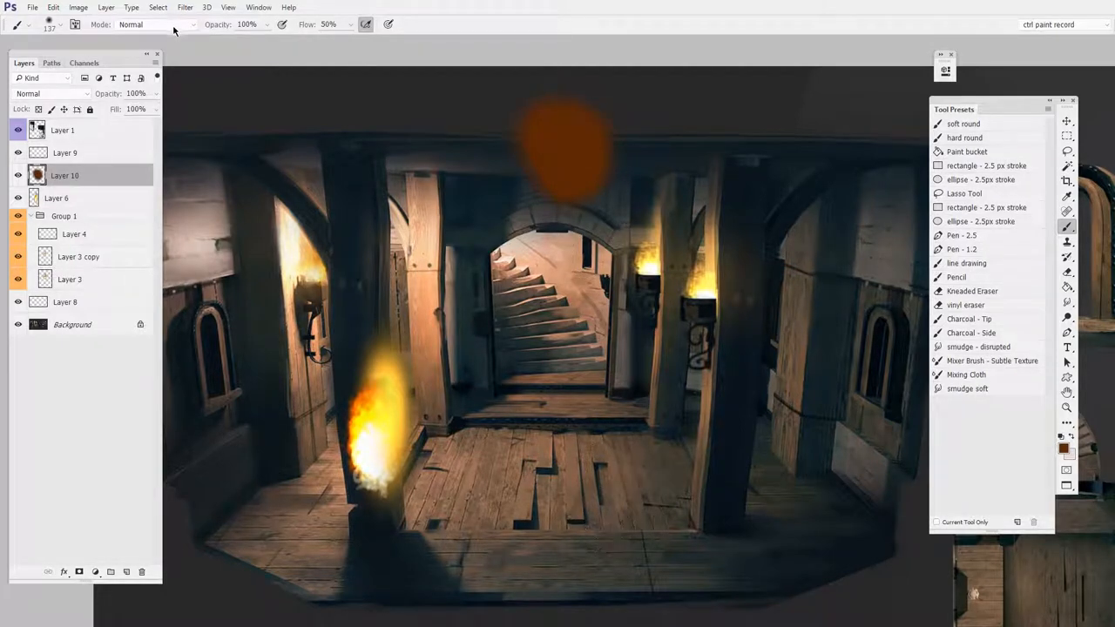
- Brighten the top blob into a yellow-orange flame with a Linear Dodge (Add) brush and a lighter orange
left_click(155, 24)
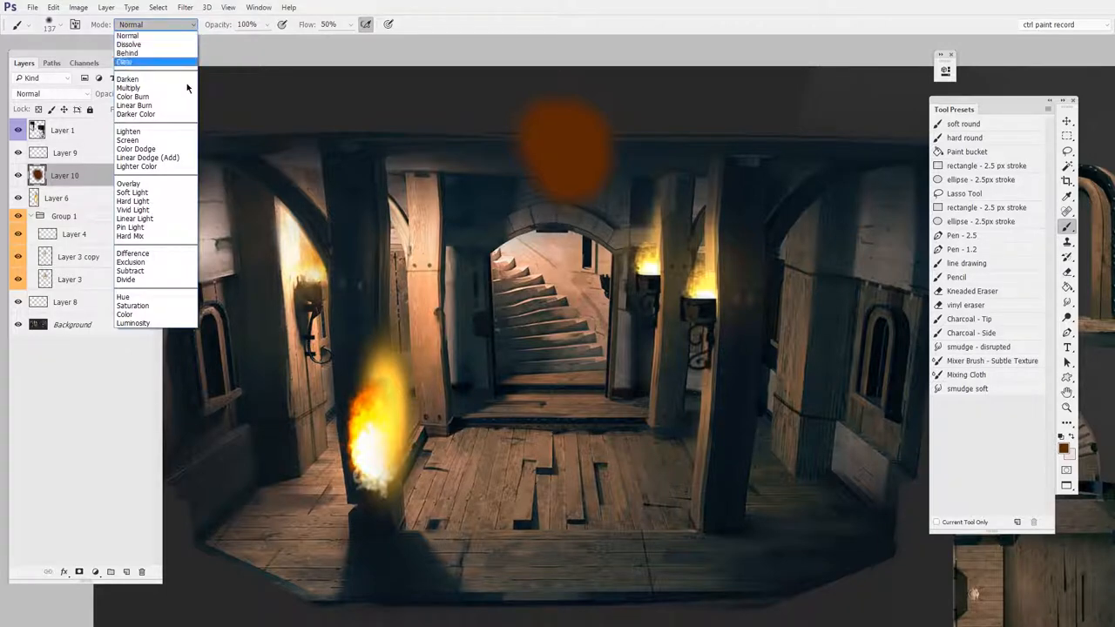
left_click(147, 156)
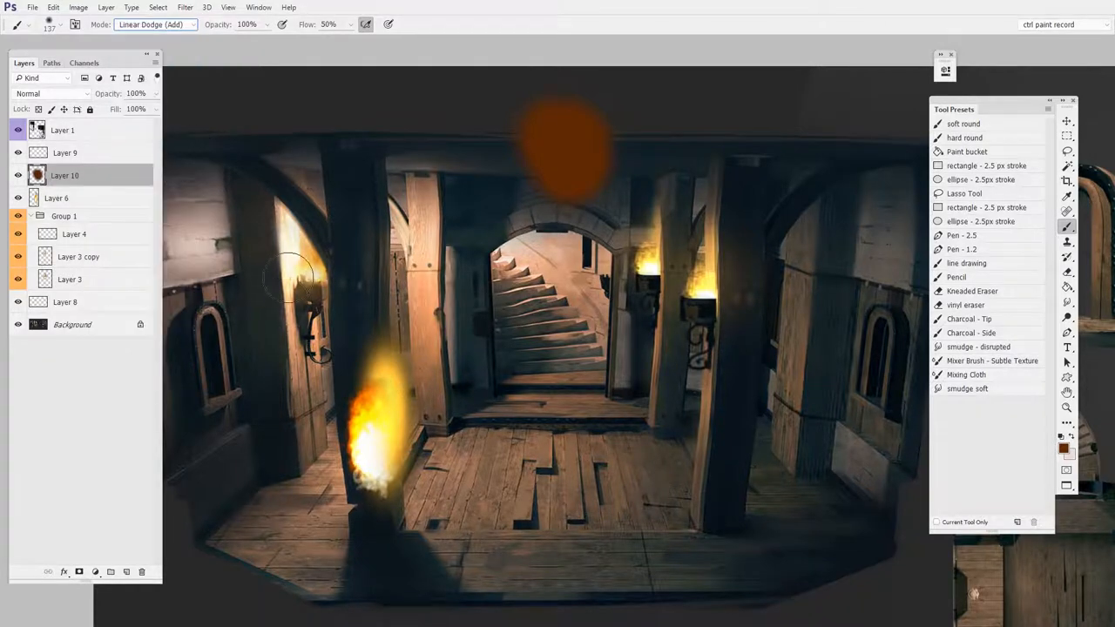
left_click(561, 161)
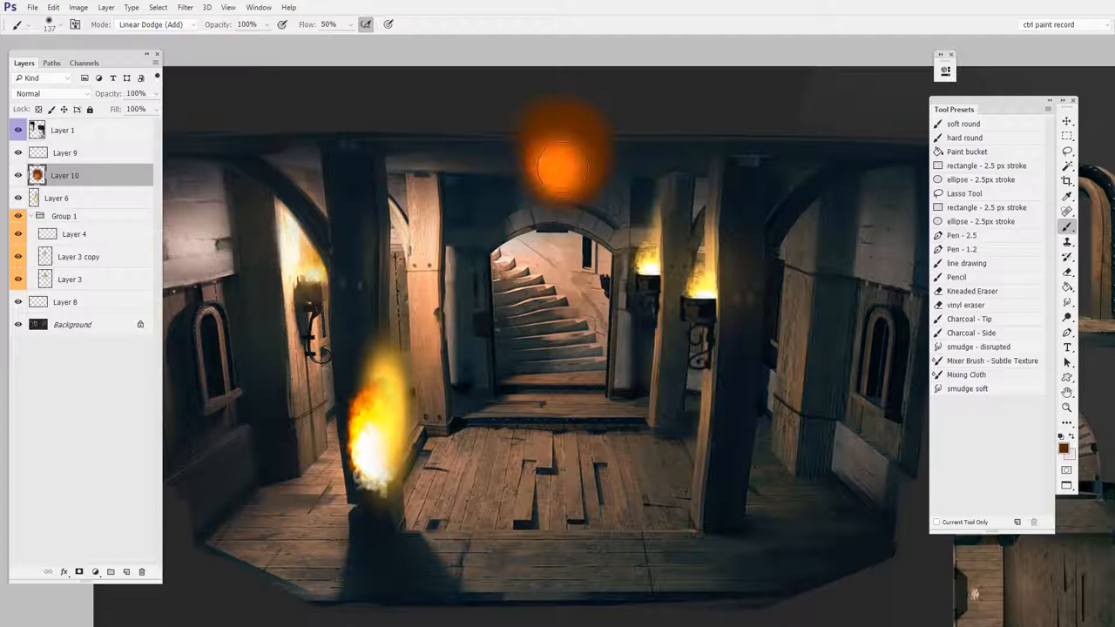
left_click(561, 153)
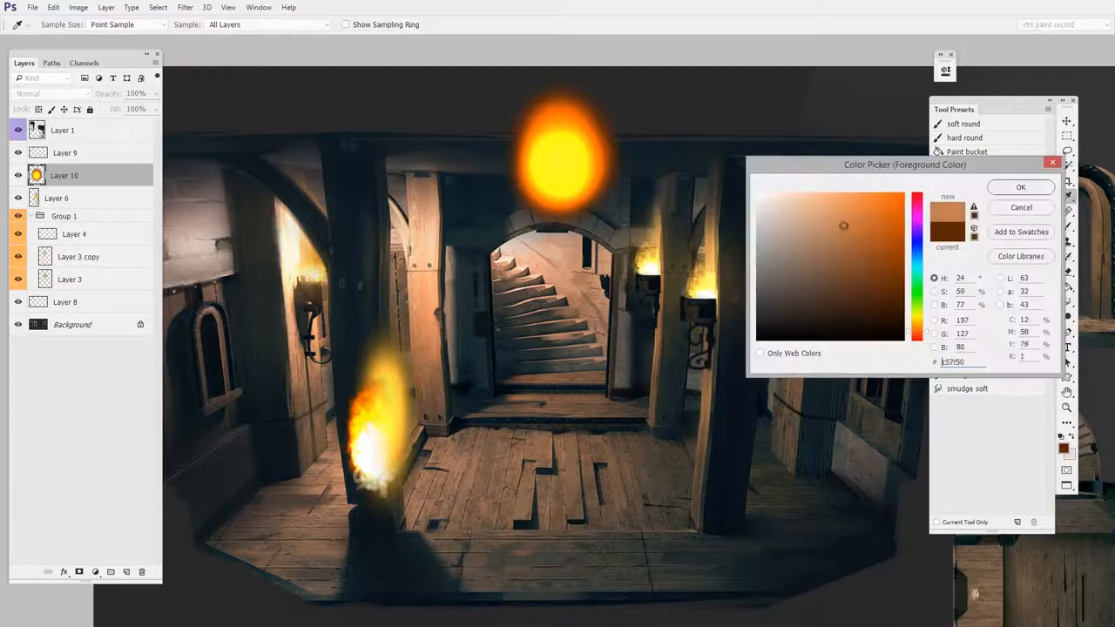
left_click(1021, 186)
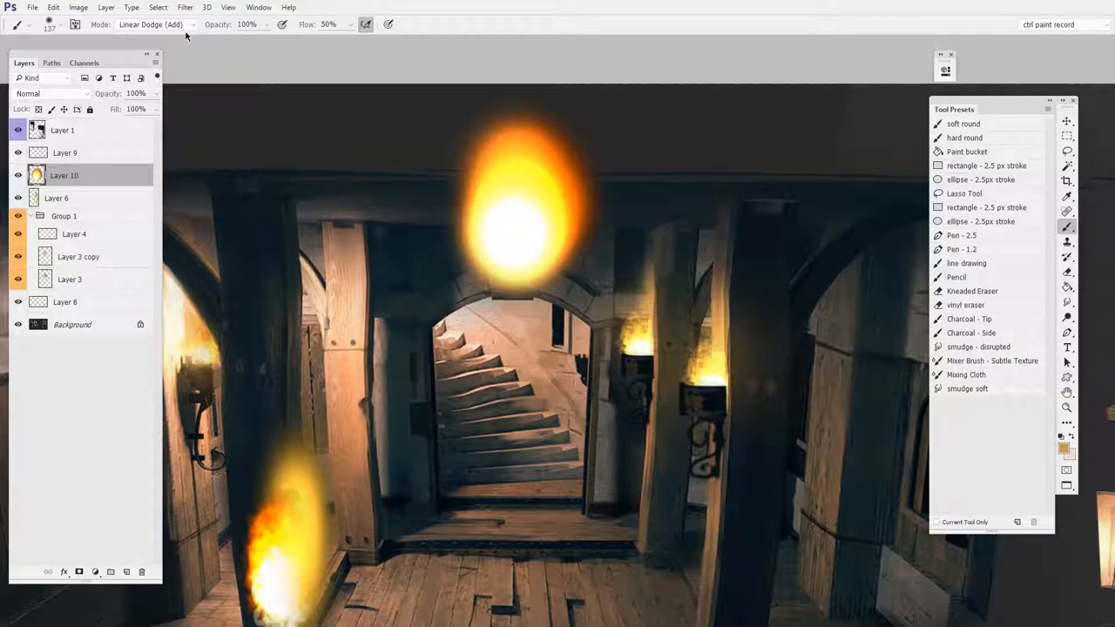
mouse_move(561, 279)
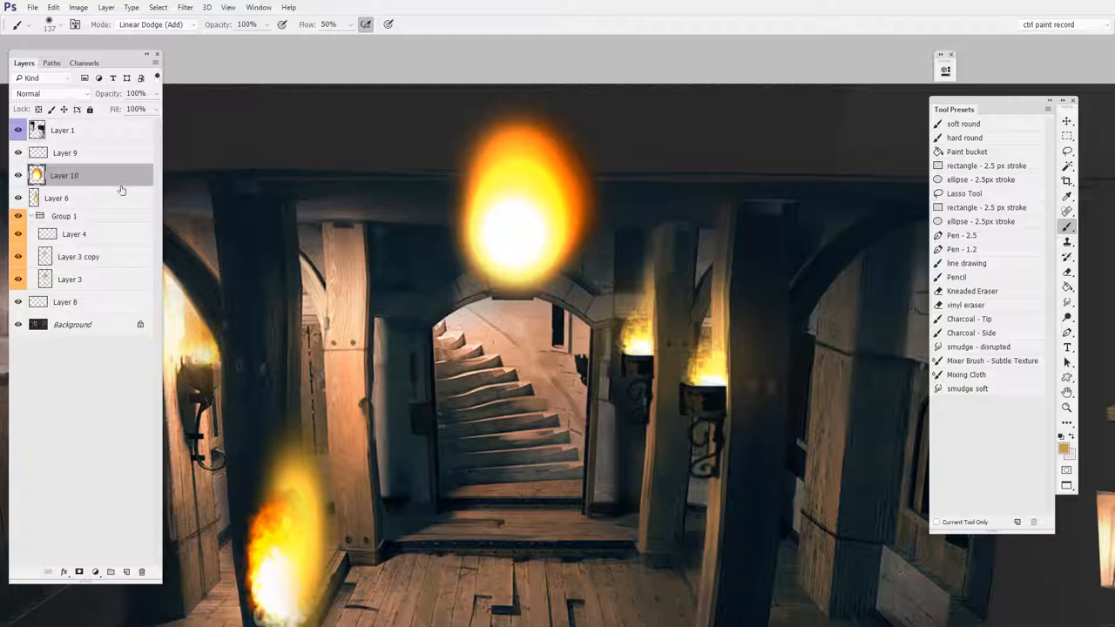
- Confirm the brush stays in Linear Dodge (Add) before selecting the area above the torch bracket
left_click(153, 24)
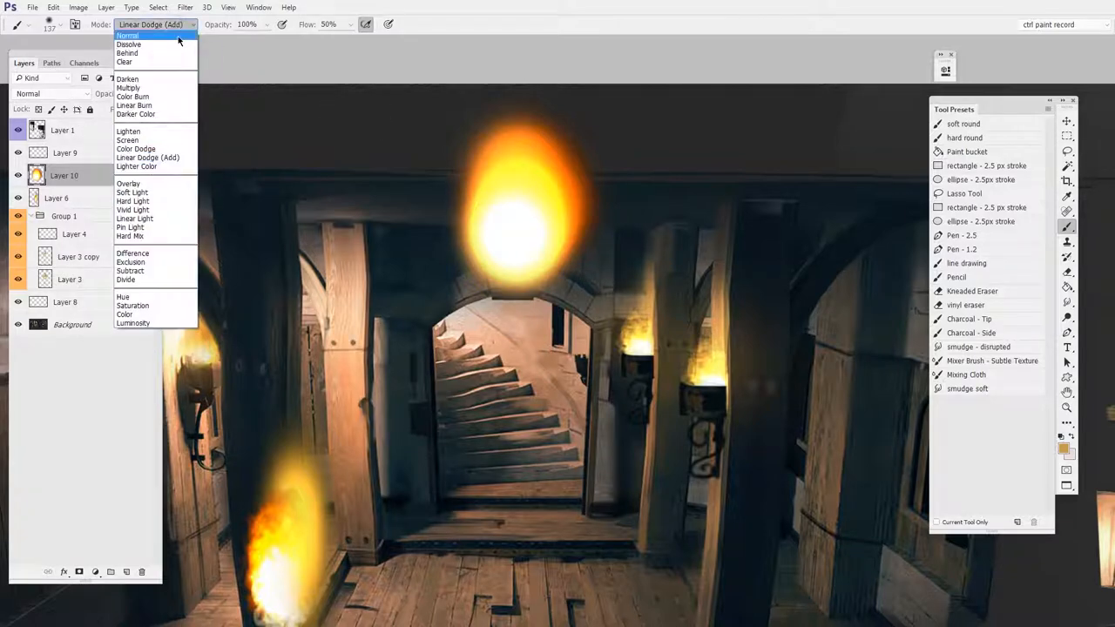
left_click(129, 35)
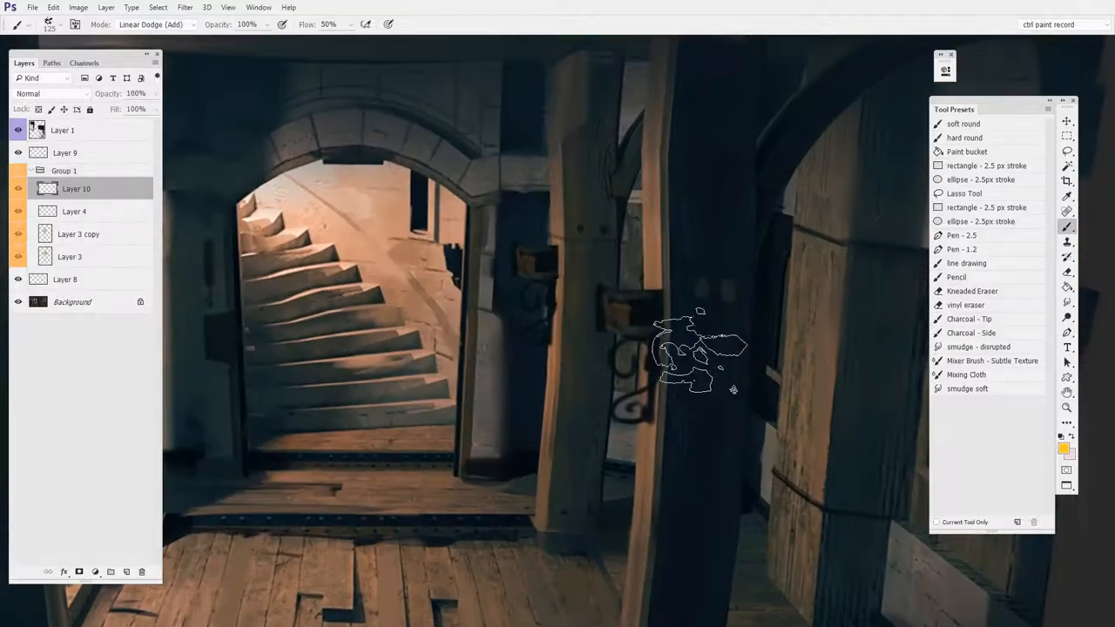
- Paint an orange glowing flame above the torch bracket on the near pillar
left_click_drag(77, 188, 83, 174)
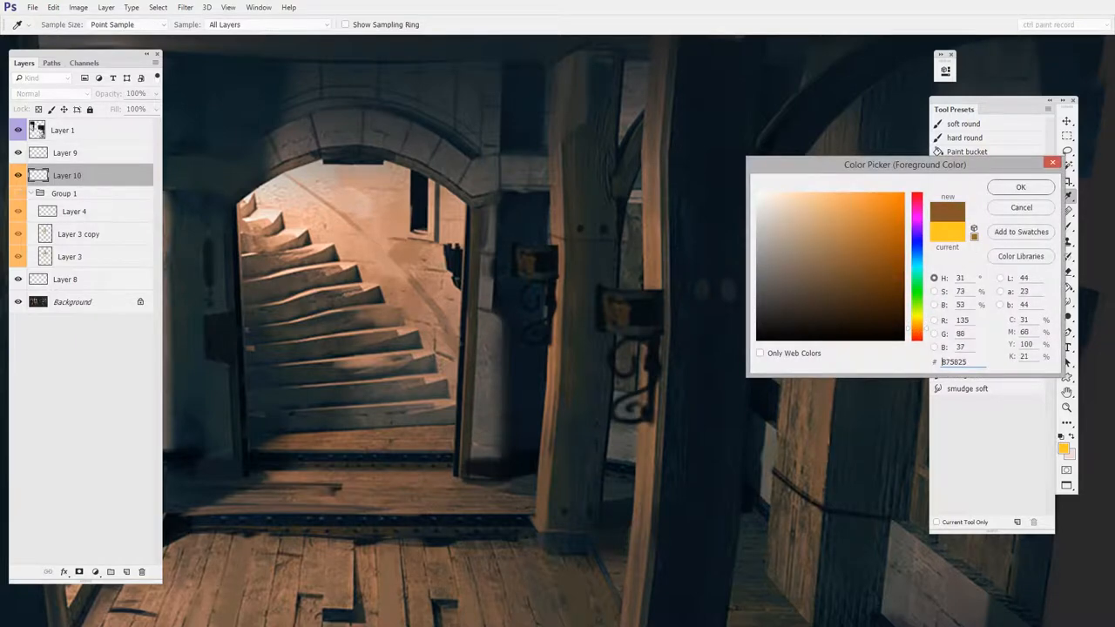
left_click(1021, 186)
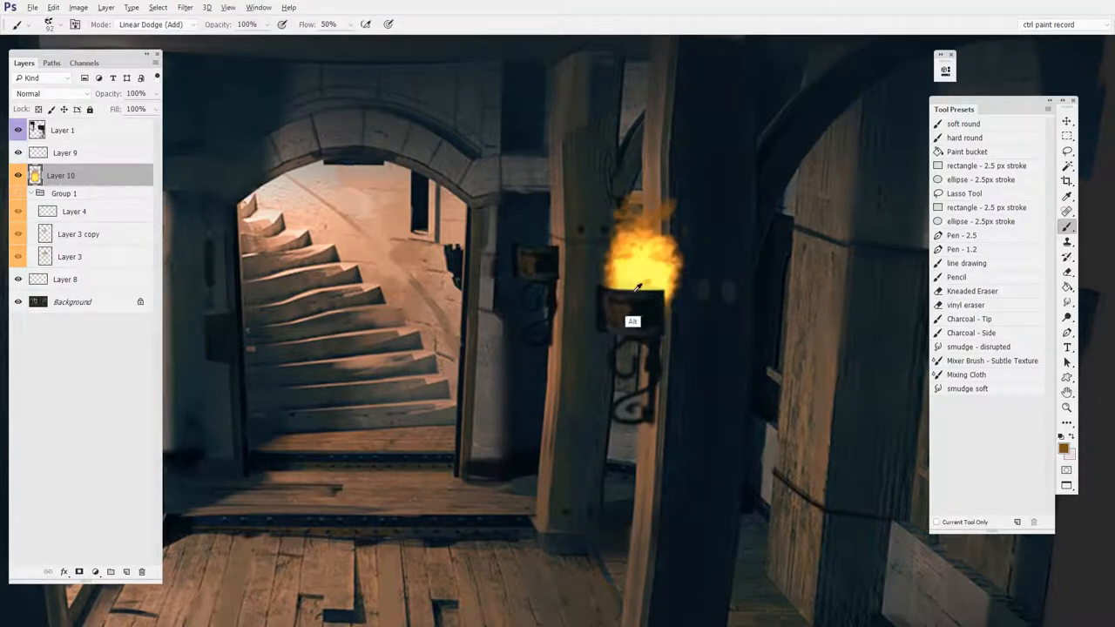
left_click_drag(636, 287, 636, 328)
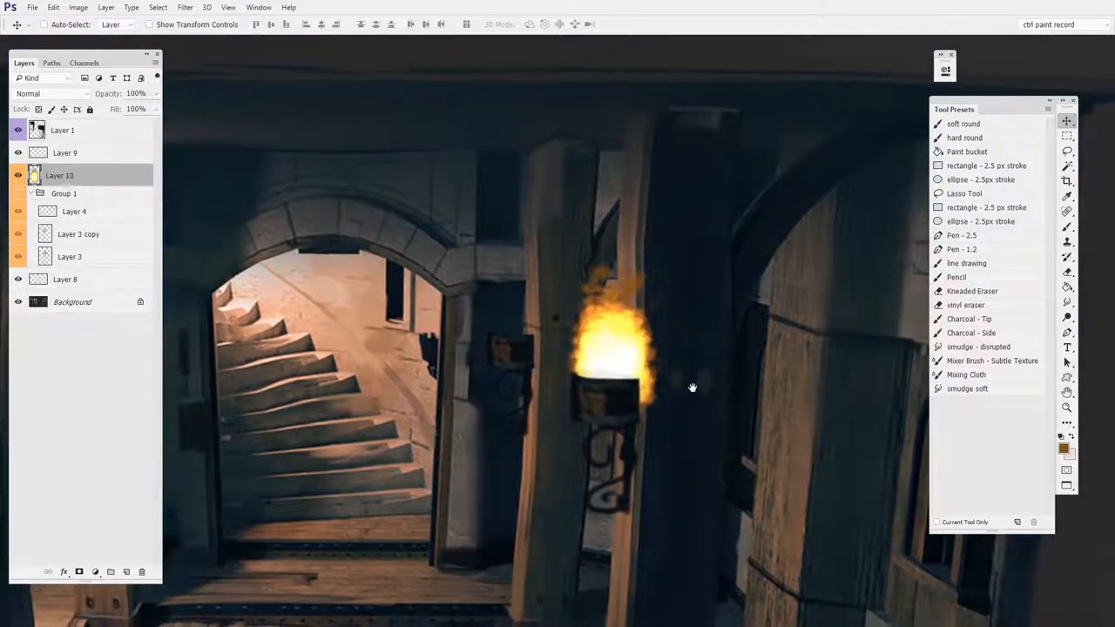
- Add Layer 11 and paint extra glow to make the torch flame taller up the pillar
left_click(1066, 272)
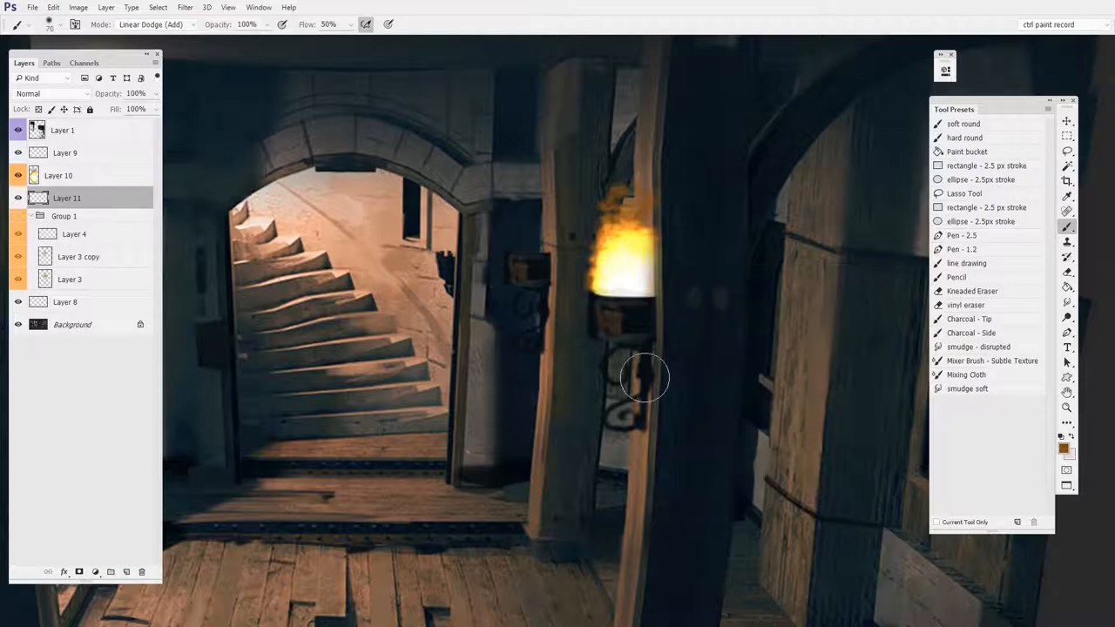
left_click_drag(645, 380, 645, 261)
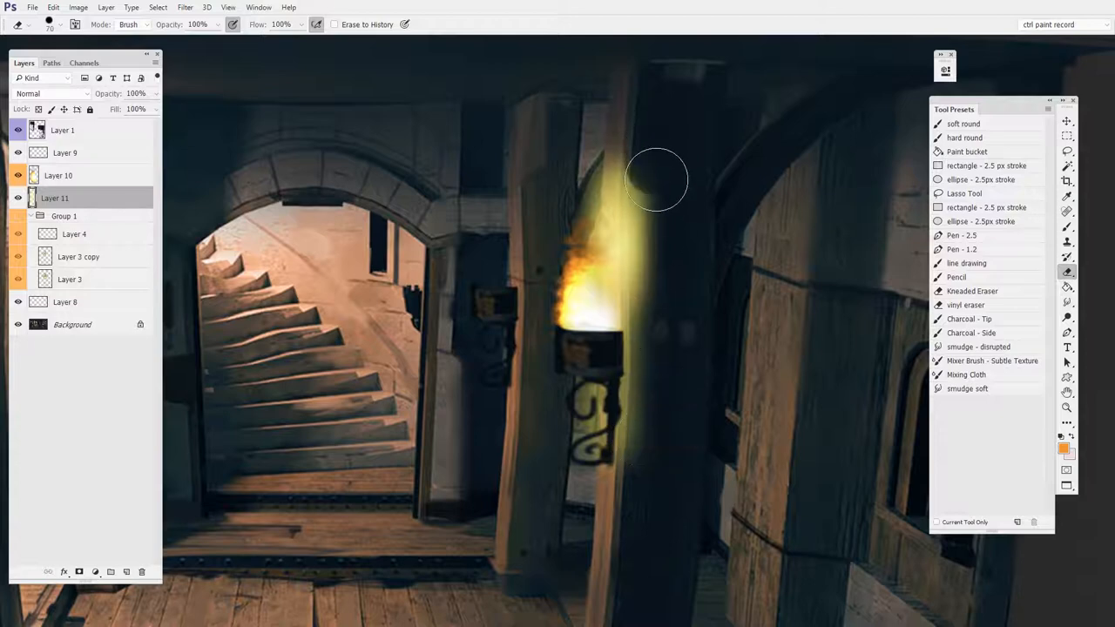
- Erase the excess glow above the torch flame, leaving a smaller flame against the pillar
left_click_drag(658, 177, 592, 492)
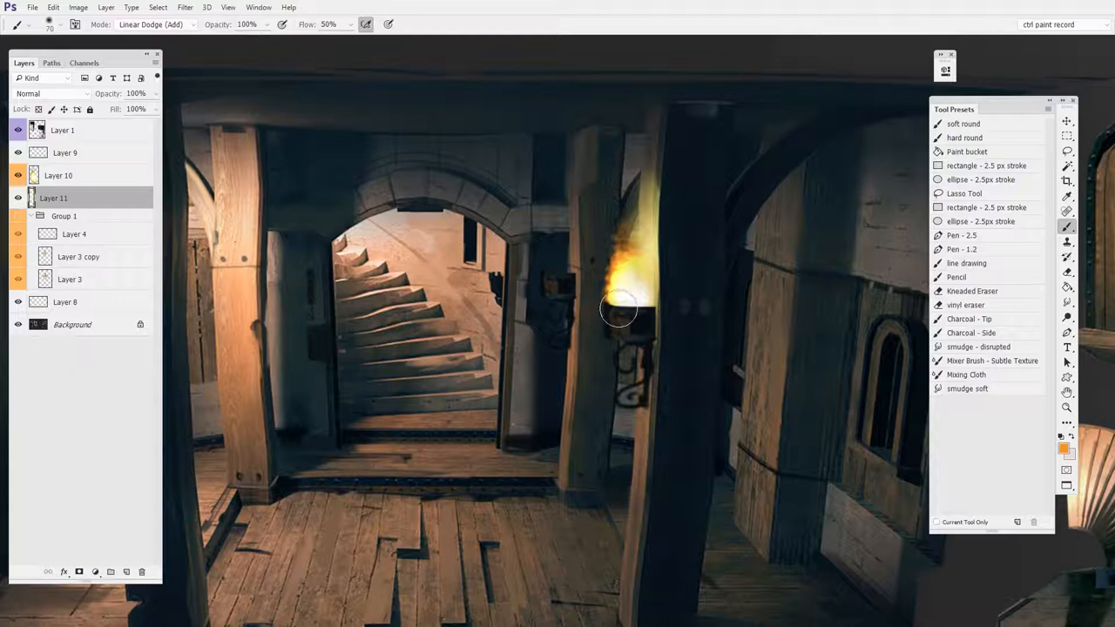
- Return the brush to Normal painting mode and make Layer 10 the active layer
left_click(155, 25)
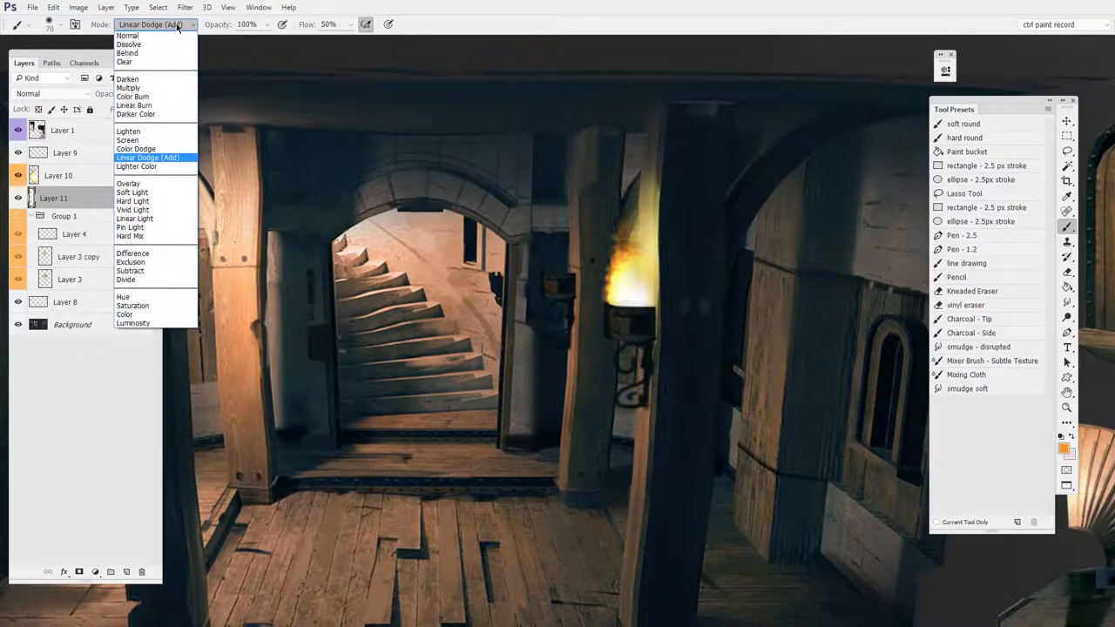
left_click(127, 35)
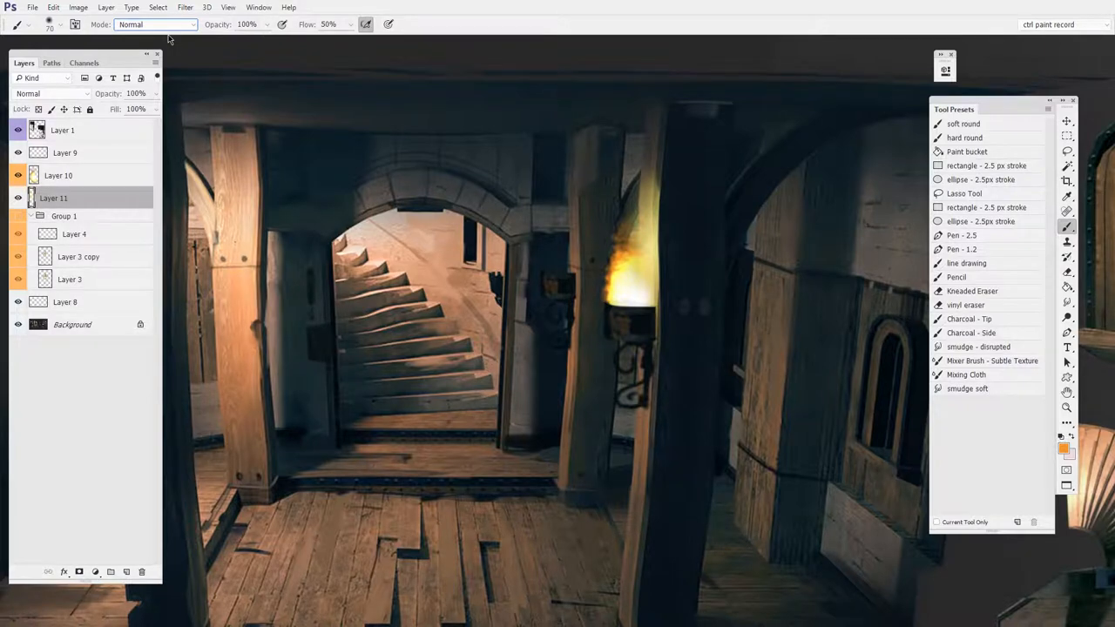
left_click(155, 25)
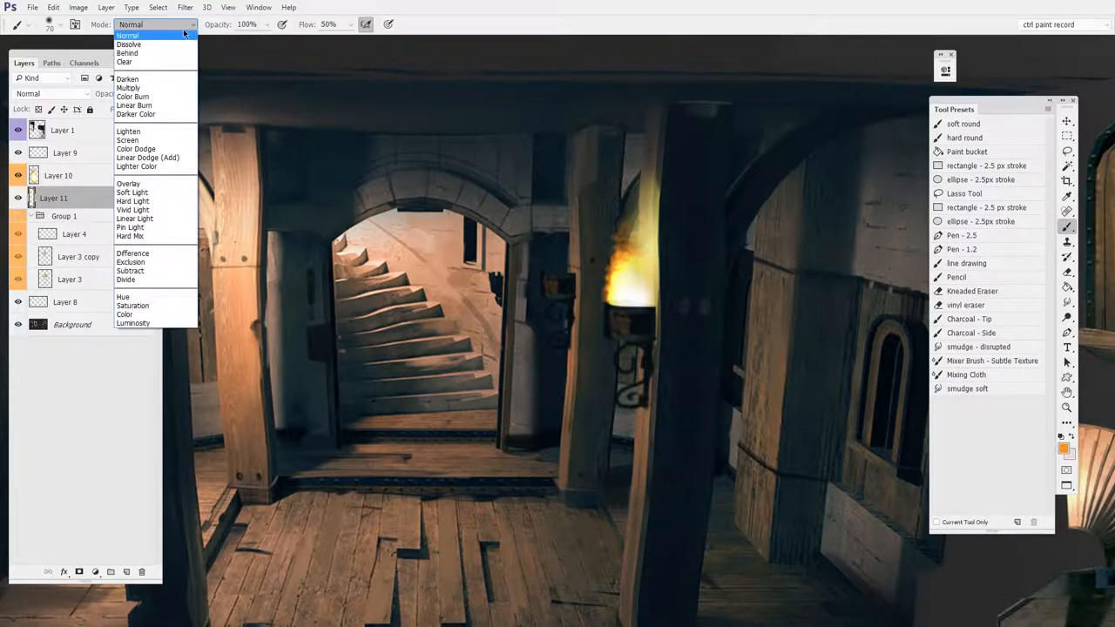
left_click(128, 35)
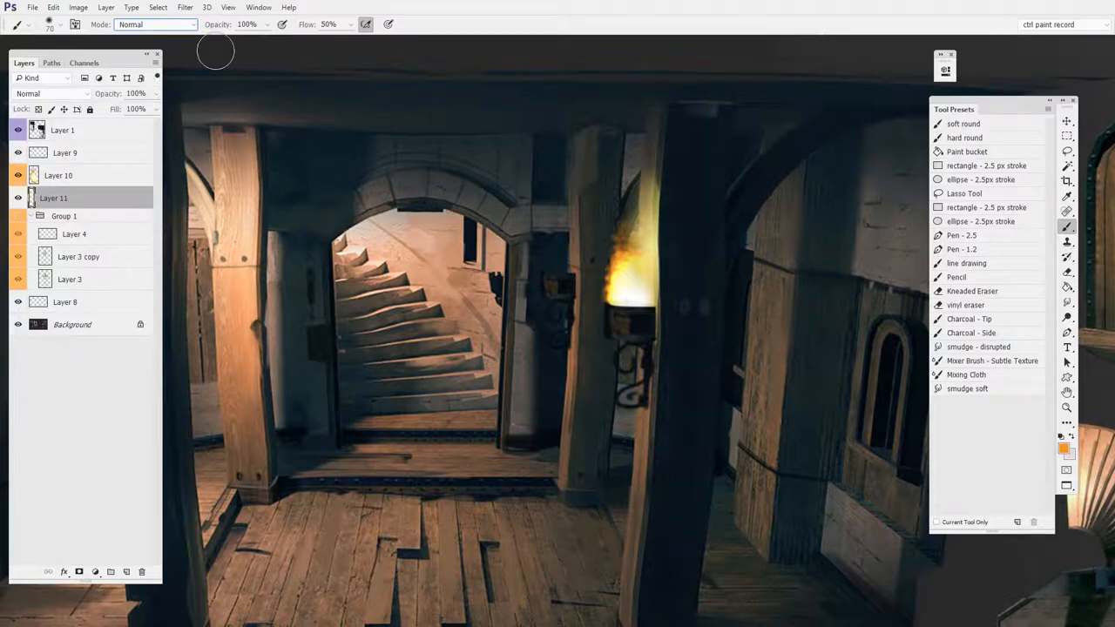
left_click(60, 174)
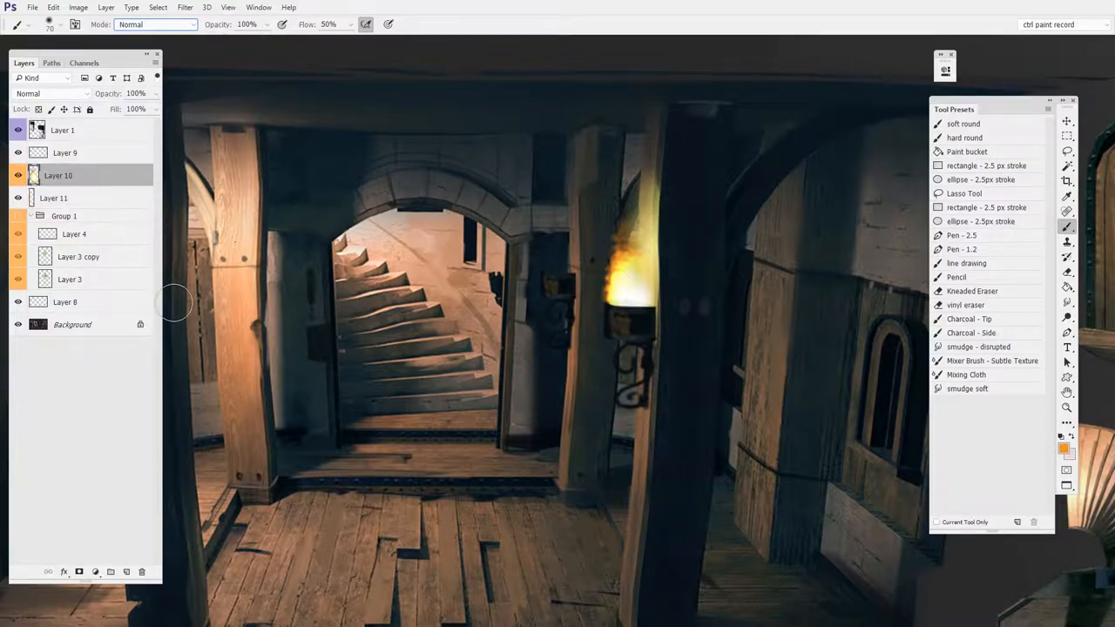